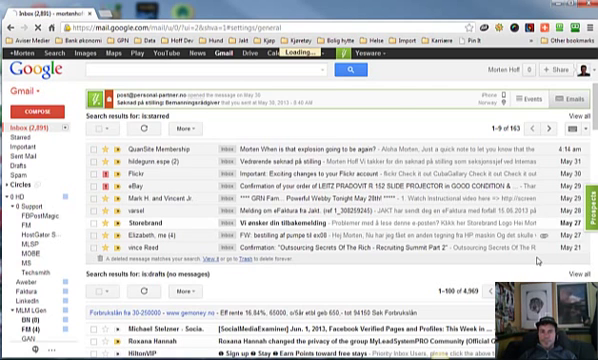
- Open Gmail Settings and switch the Signature section to the business sending address
left_click(570, 90)
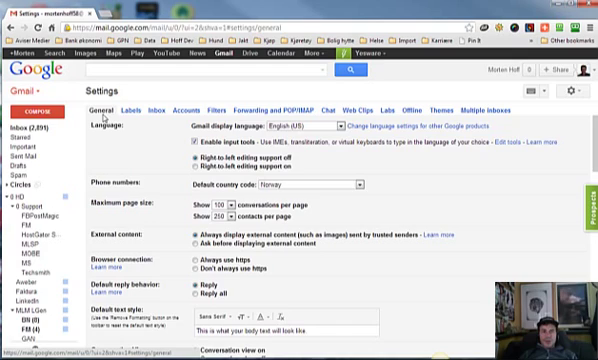
scroll("down", 3)
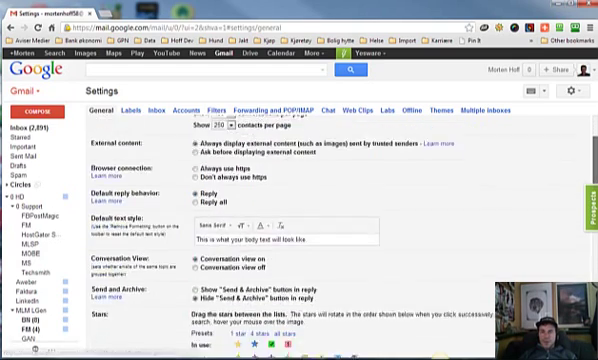
scroll("down", 3)
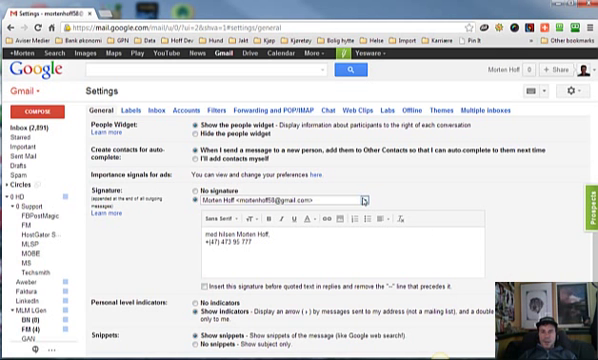
left_click(371, 200)
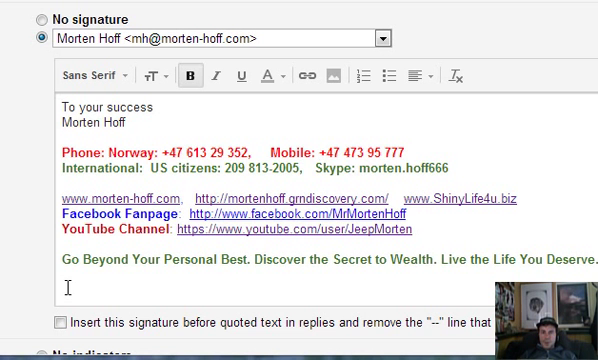
mouse_move(332, 75)
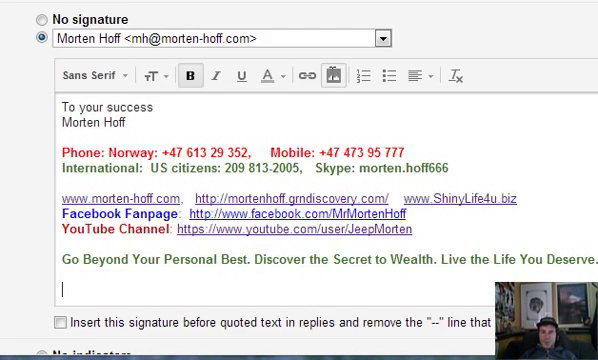
- Paste the Rippln-Opener thumbnail's web address into the Add an Image dialog
left_click(343, 77)
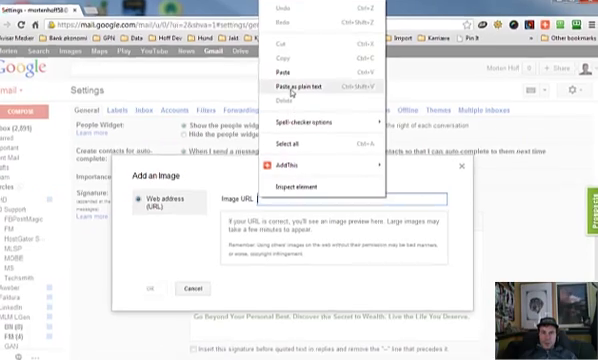
left_click(294, 88)
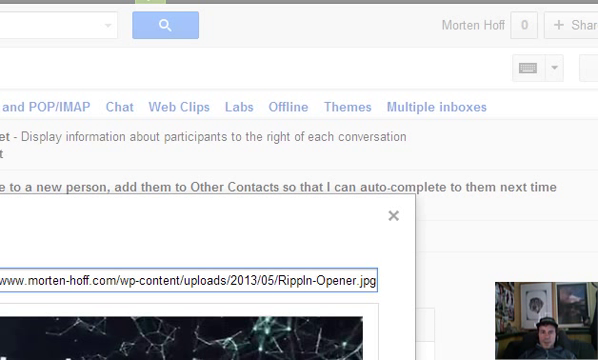
mouse_move(143, 231)
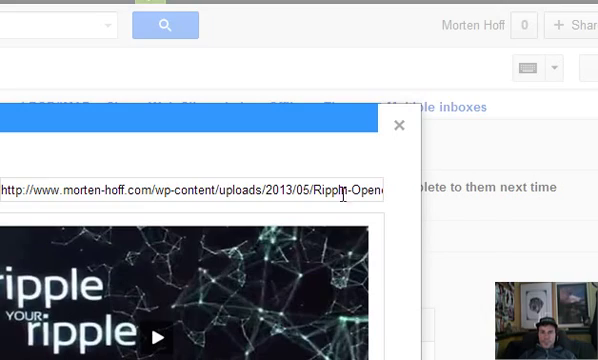
mouse_move(470, 334)
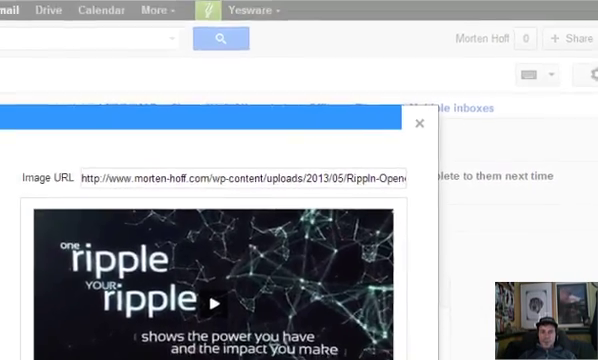
- Insert the Rippln-Opener thumbnail below the slogan and scroll down to see it
left_click(417, 124)
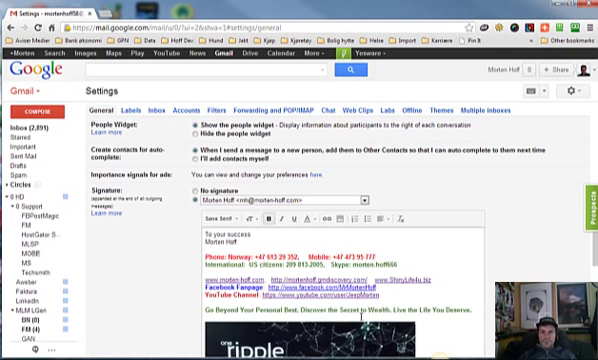
scroll("down", 3)
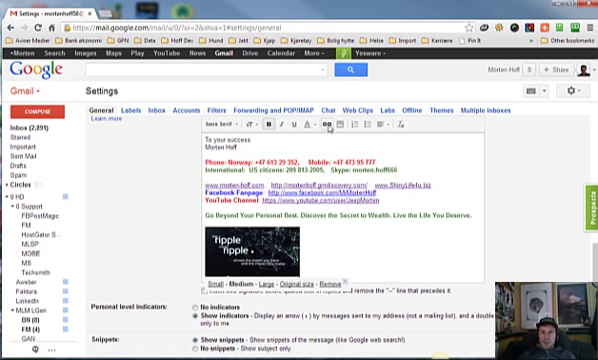
- Add a link to the youtu.be video address right after the signature thumbnail
left_click(329, 124)
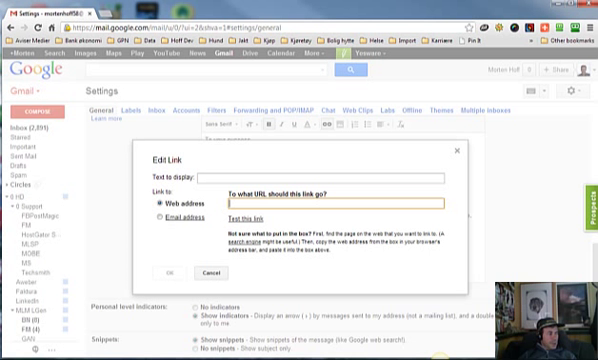
mouse_move(172, 244)
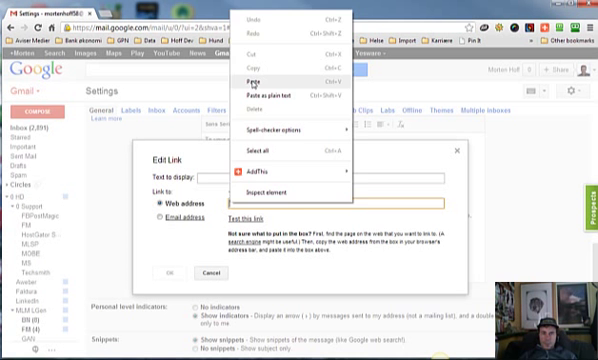
left_click(256, 75)
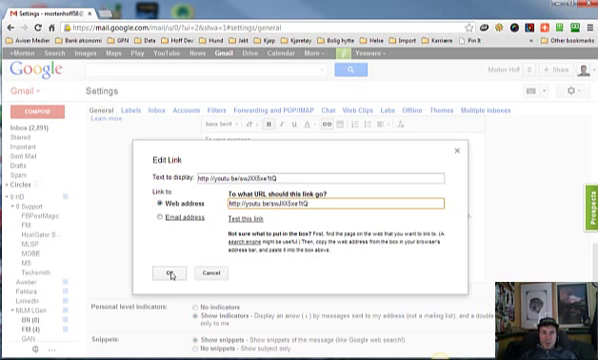
left_click(163, 273)
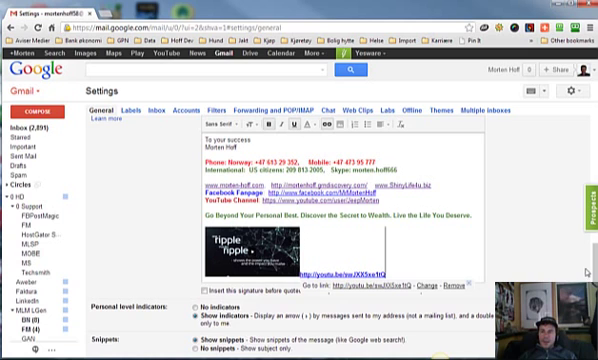
- Save the updated signature and scroll back down to the Signature section
scroll("down", 3)
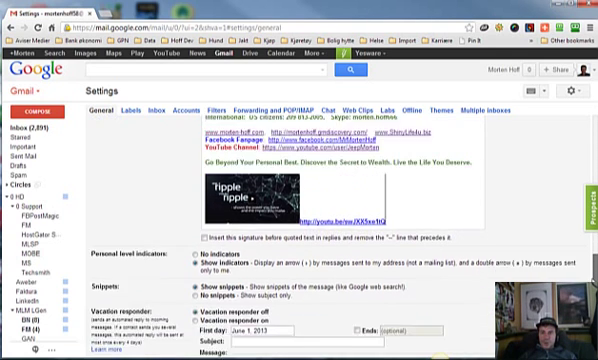
scroll("down", 3)
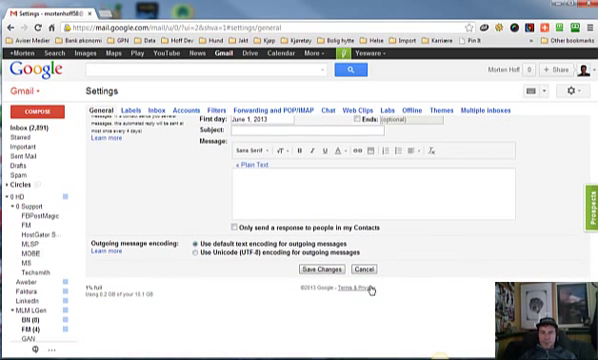
left_click(328, 270)
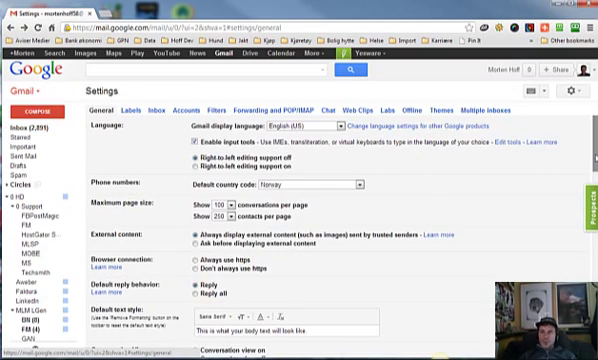
scroll("down", 3)
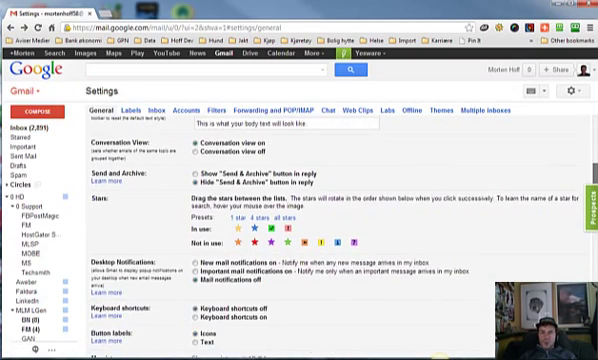
scroll("down", 3)
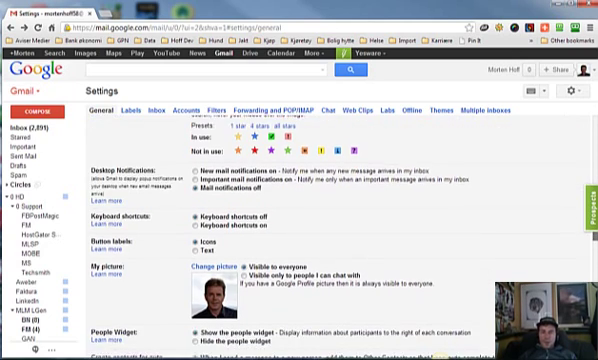
scroll("down", 3)
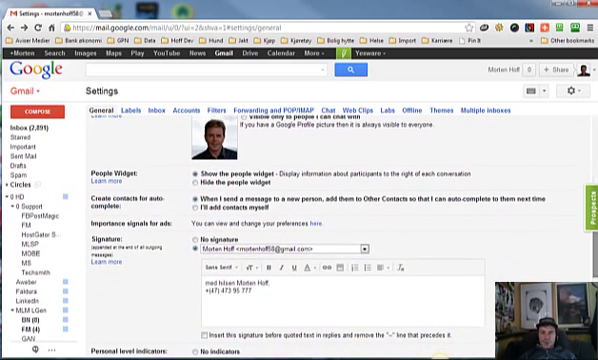
- Switch to the second address's signature and italicise its International contact line
left_click(362, 255)
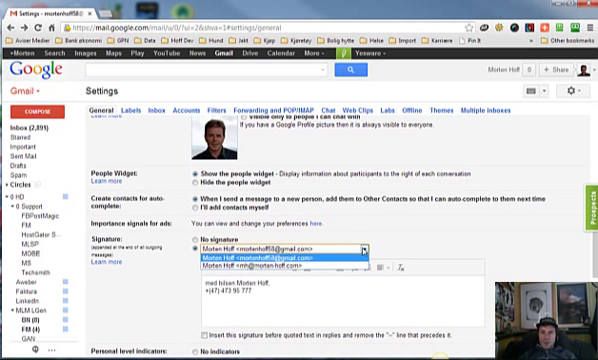
left_click(270, 268)
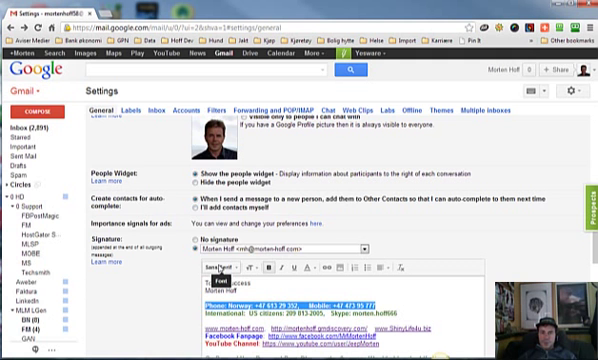
left_click(218, 268)
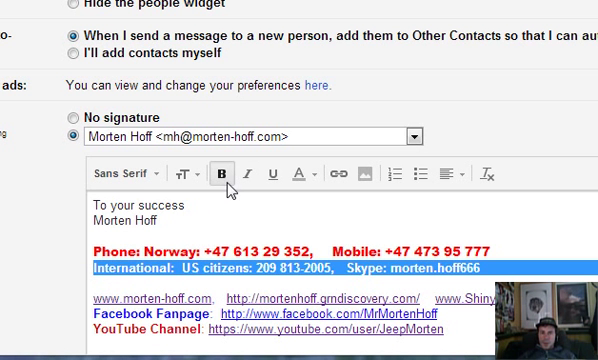
left_click(224, 174)
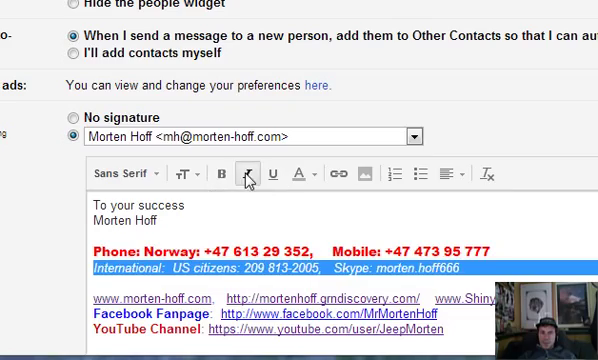
scroll("up", 3)
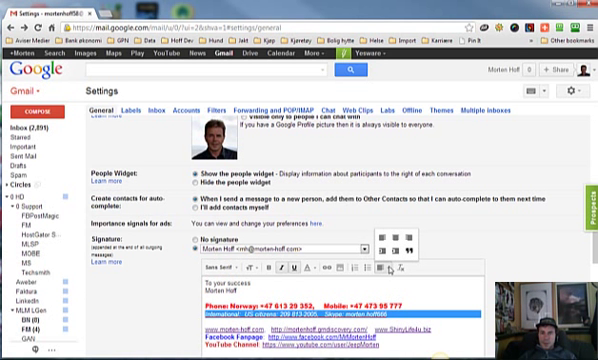
mouse_move(389, 240)
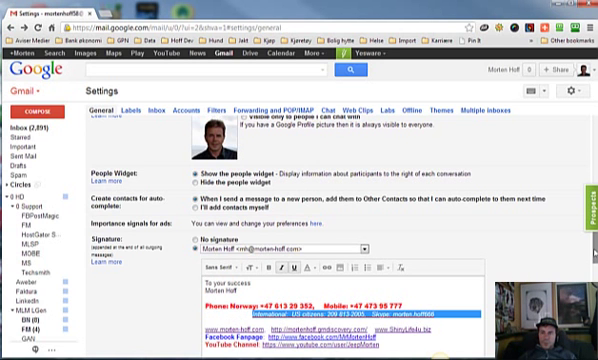
scroll("down", 3)
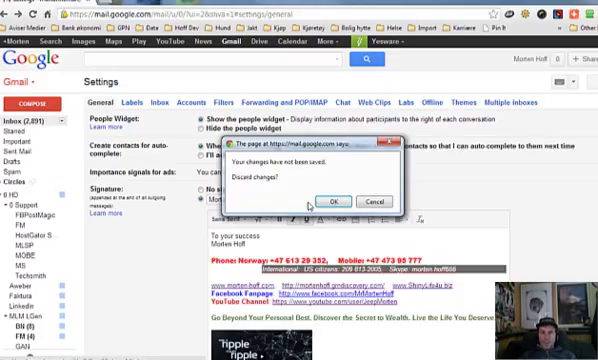
- Discard the unsaved settings changes and start composing a new message
left_click(337, 201)
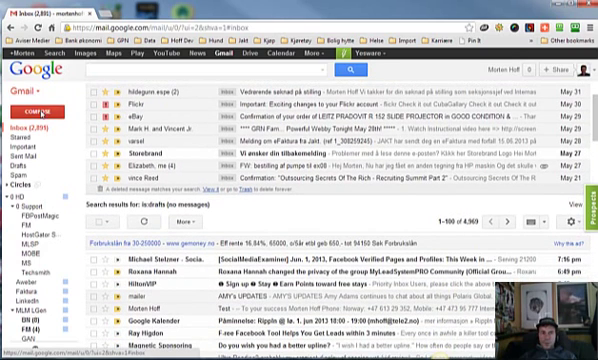
left_click(36, 118)
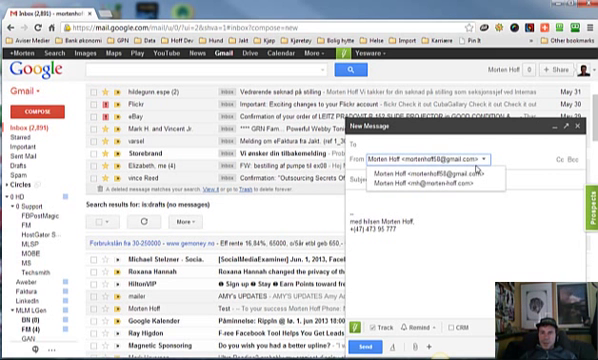
- Select the second From address and enter recipient 'Mort' for the Test email
left_click(420, 183)
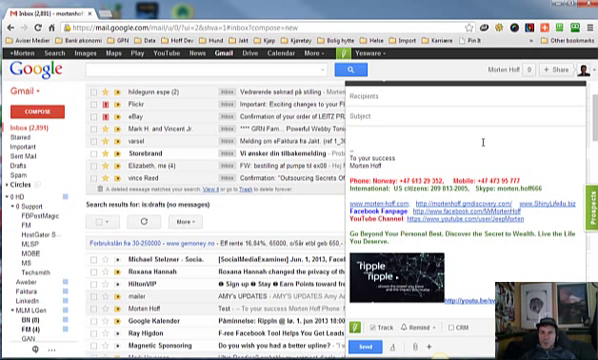
type("To")
type("Test")
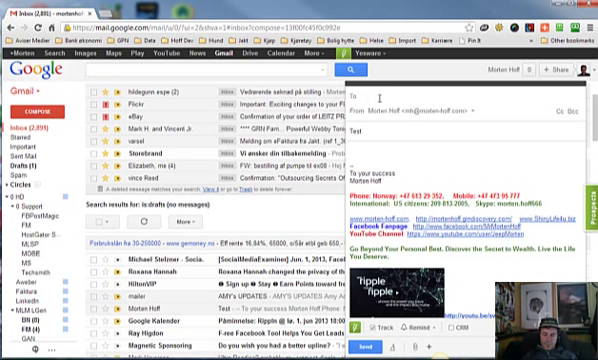
type("Mort")
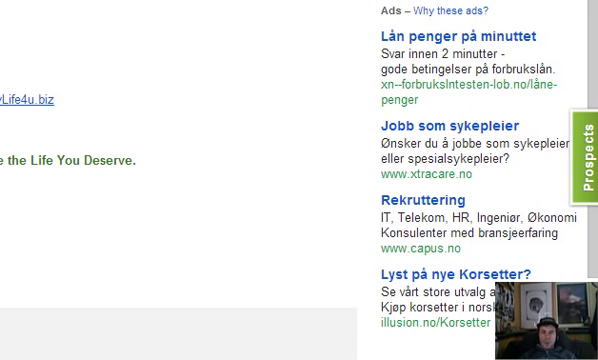
- Scroll through the sent test email to check the thumbnail link and YouTube preview
scroll("up", 3)
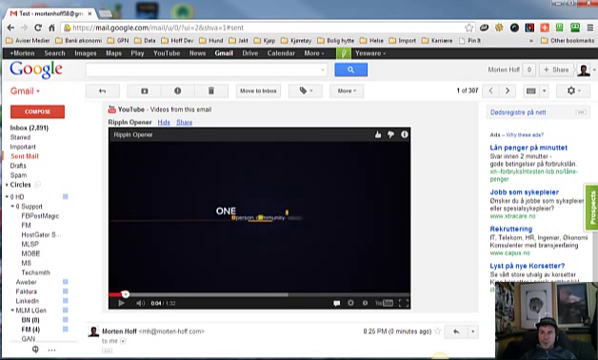
scroll("up", 3)
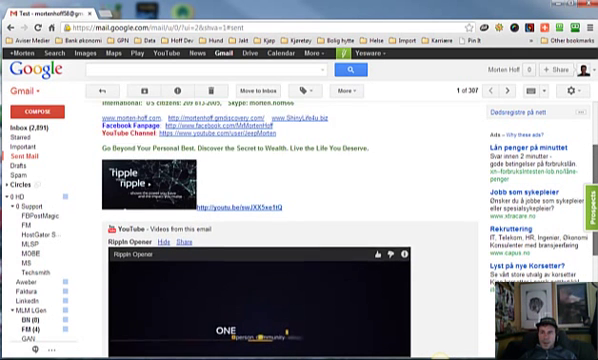